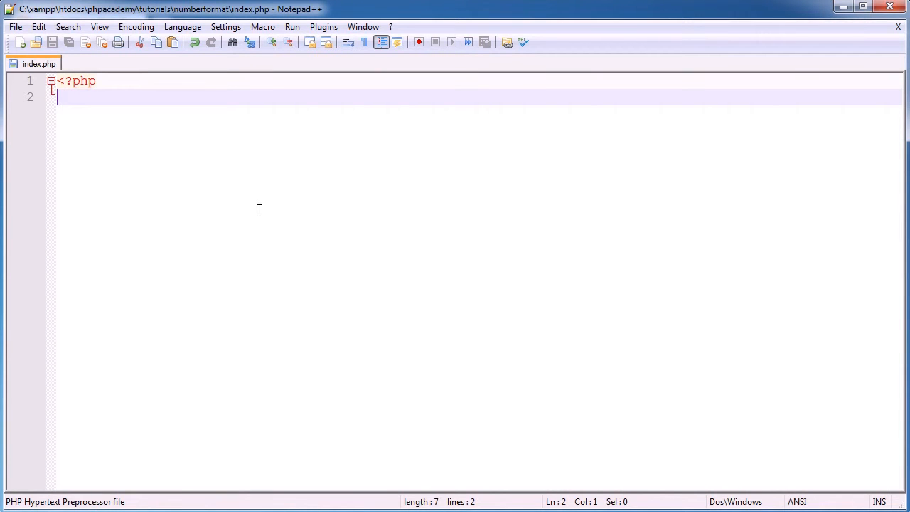
Assign the value 25123 to the variable $num on its own line.
type("$num")
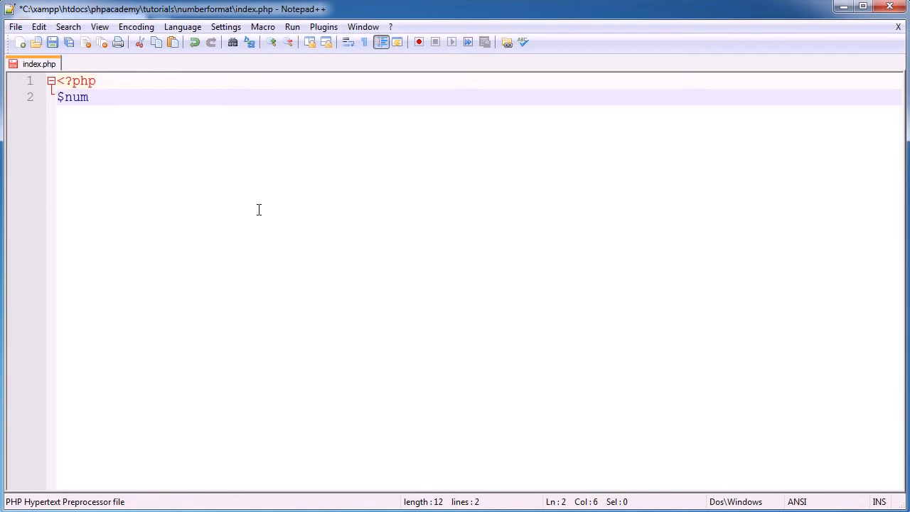
type("=")
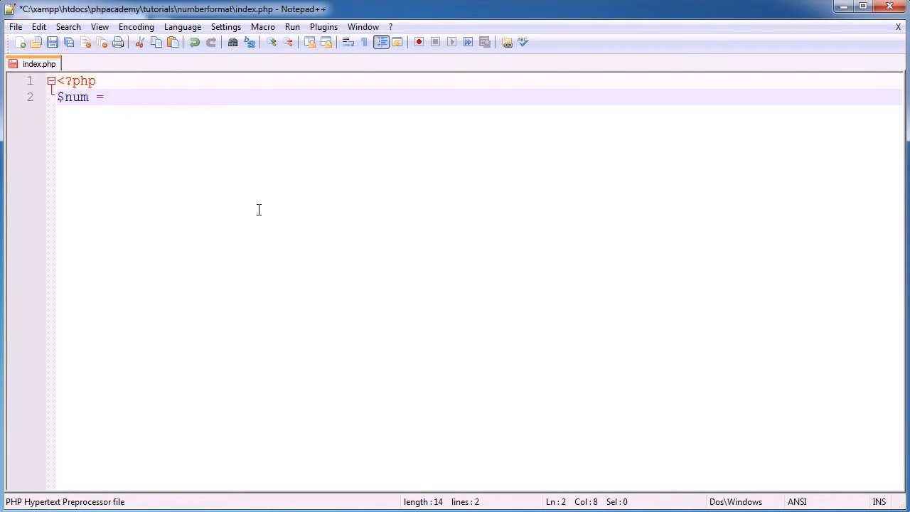
type("25")
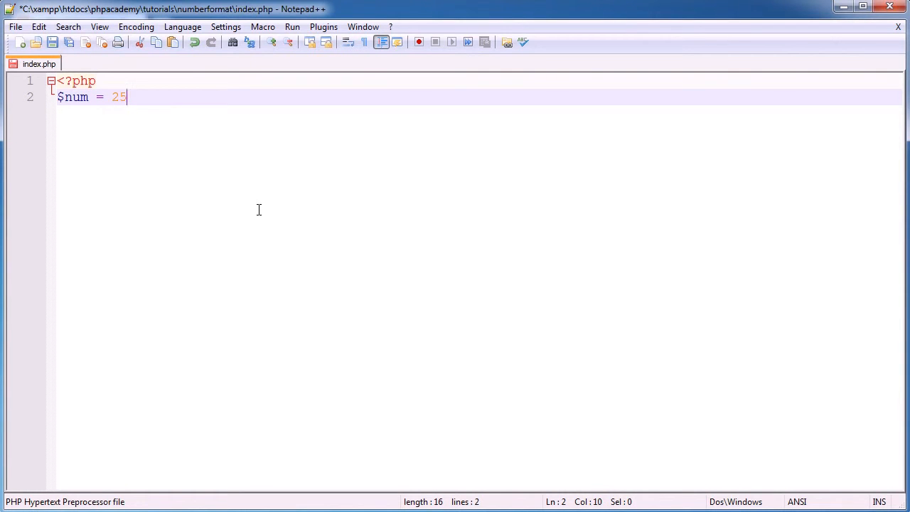
type("123")
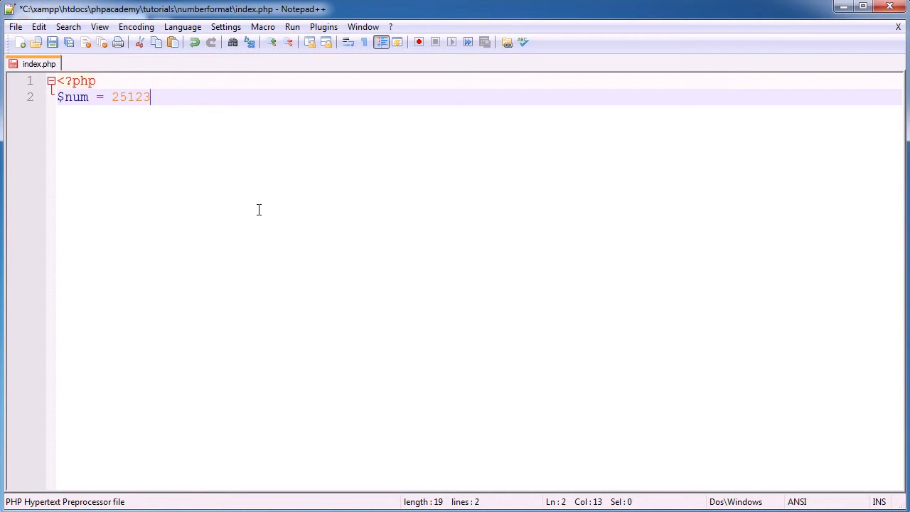
type(".")
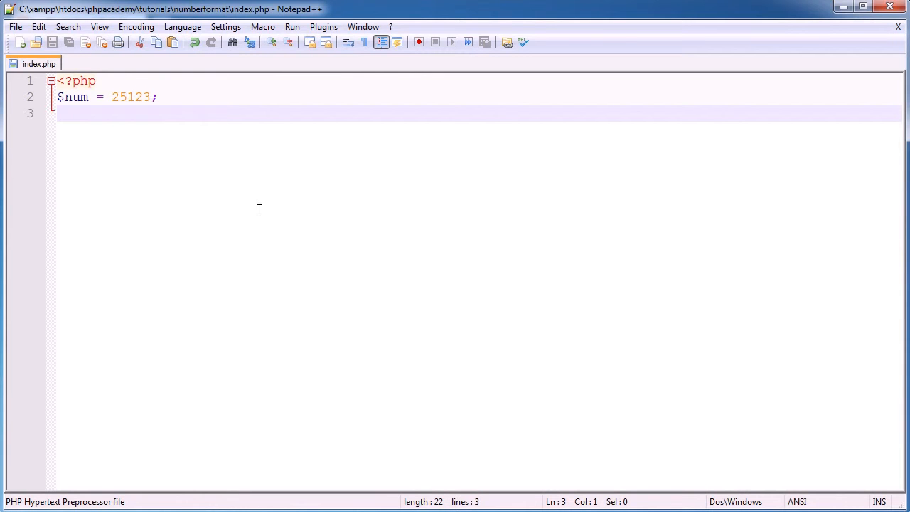
Echo 'I have &pound;' followed by $num, then save the script.
type("echo '';")
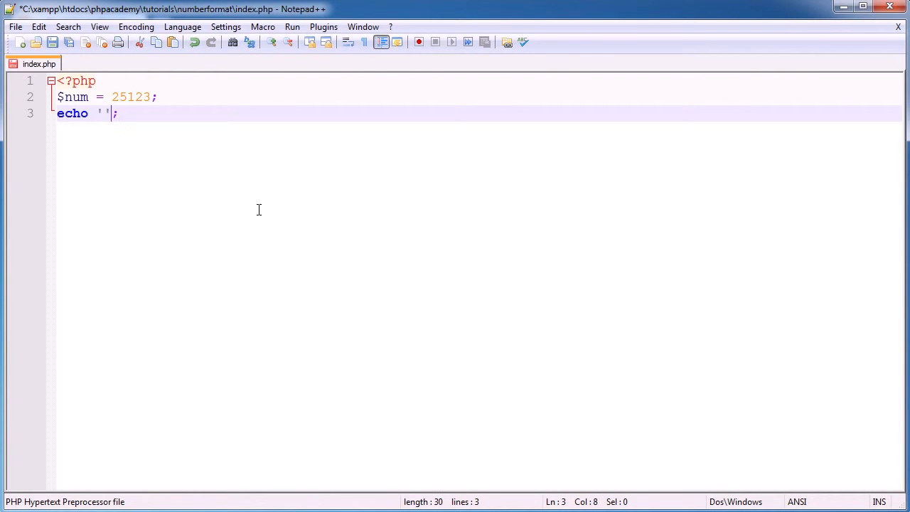
type("I have")
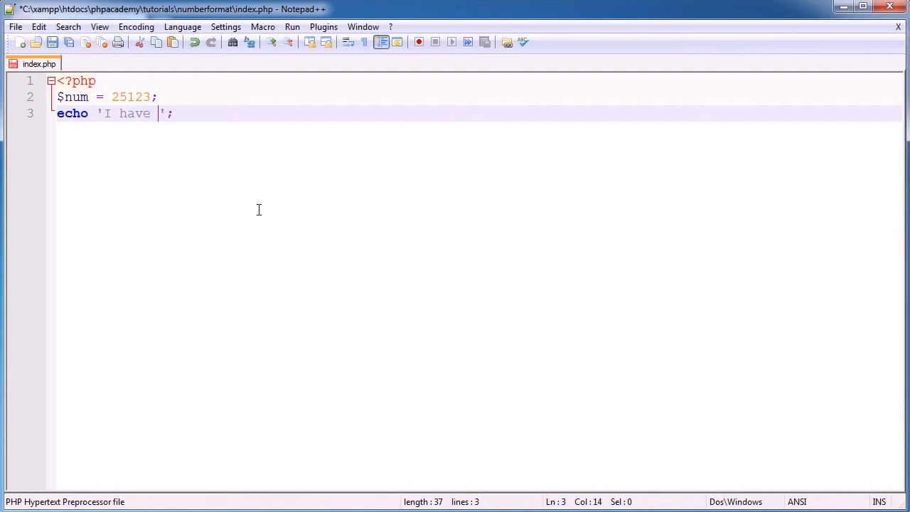
type("&poun")
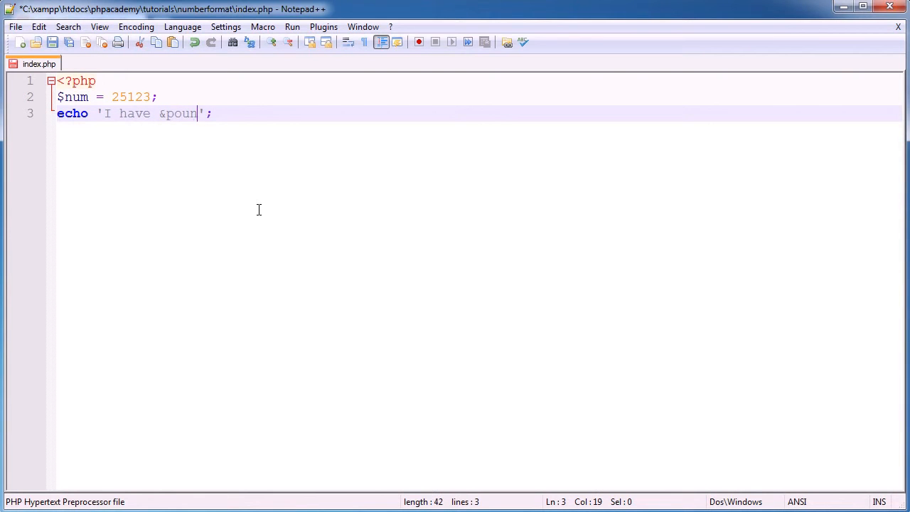
type("d;")
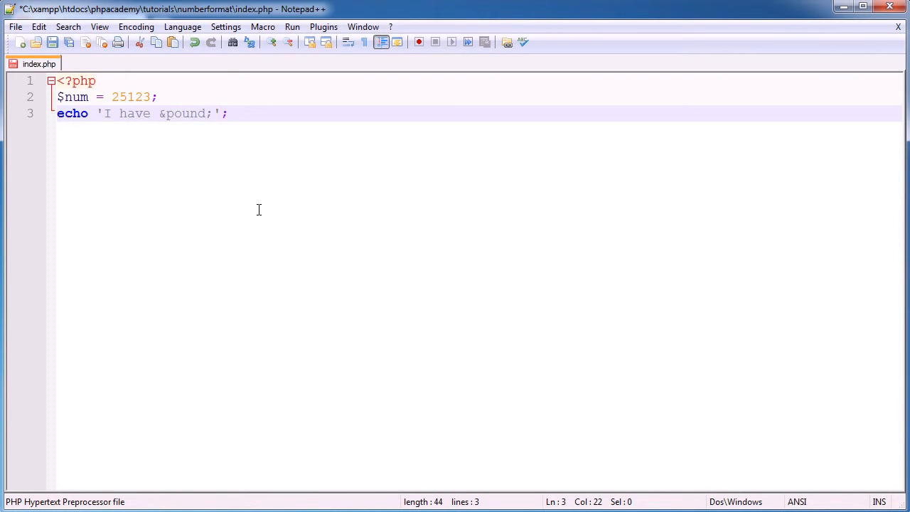
type(", $num")
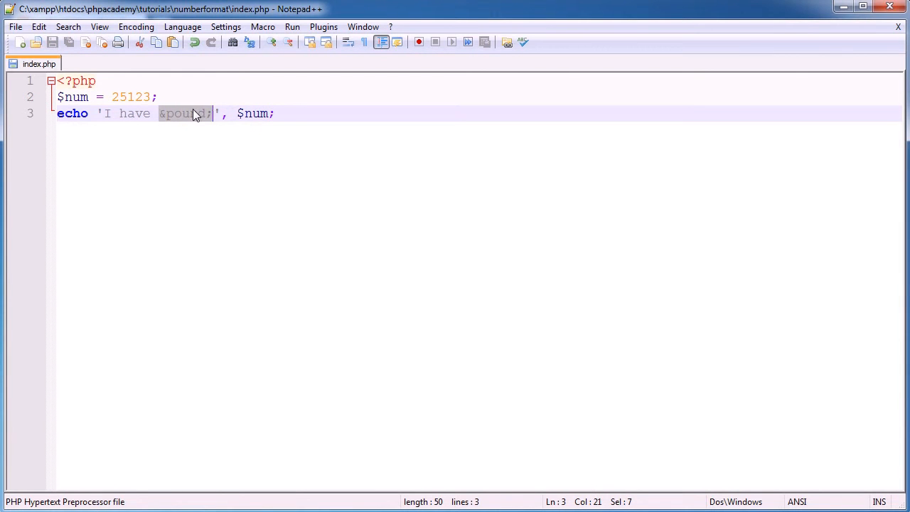
left_click(278, 114)
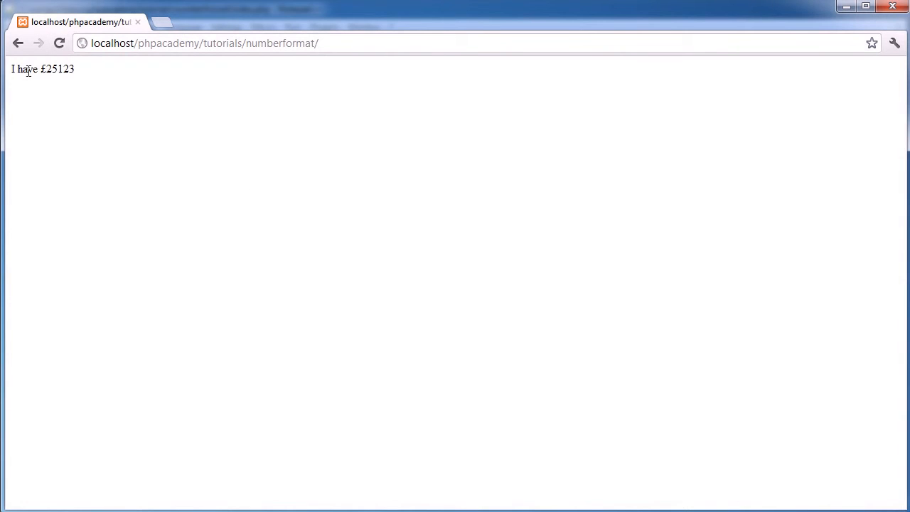
mouse_move(199, 211)
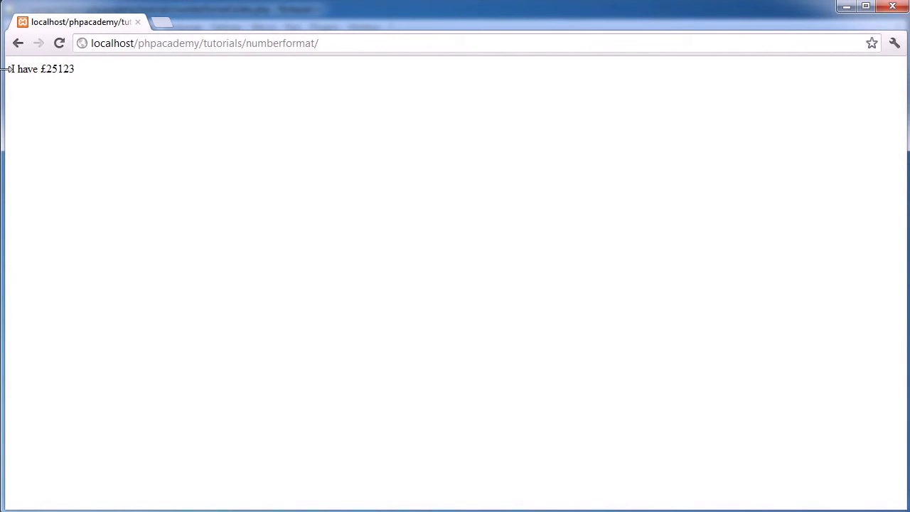
mouse_move(101, 91)
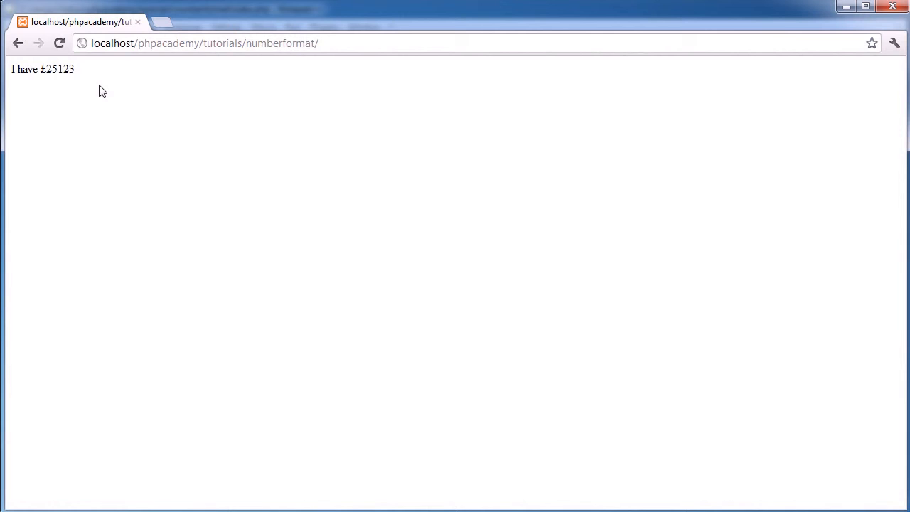
Return to index.php after viewing the unformatted "I have £25123" output.
double_click(48, 71)
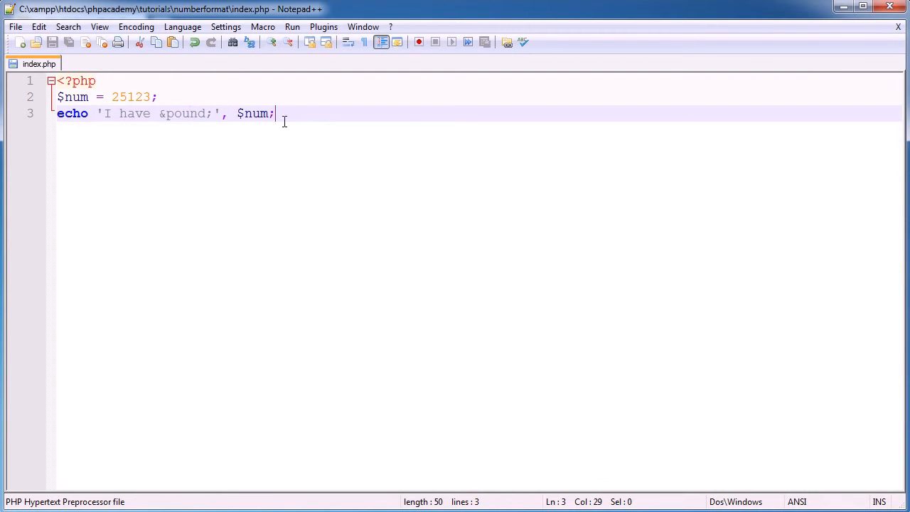
mouse_move(253, 190)
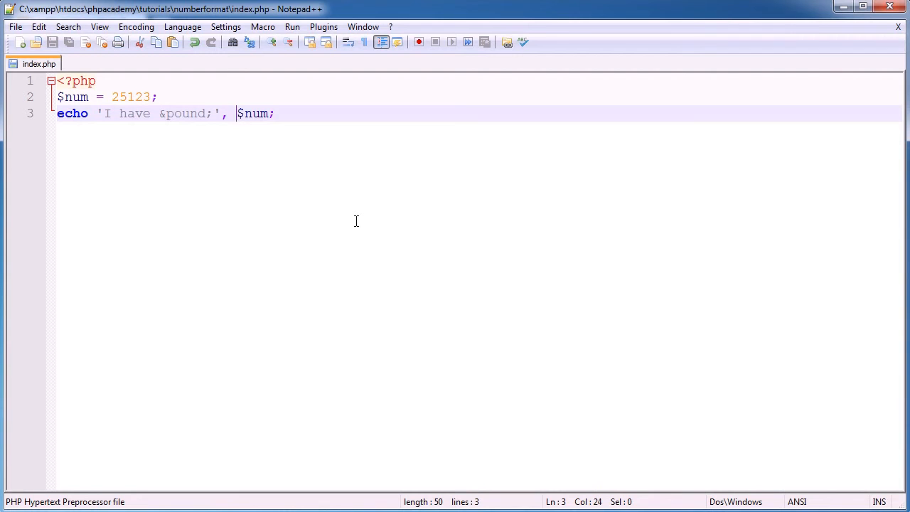
Wrap $num in number_format($num) inside the echo line and save.
type("number")
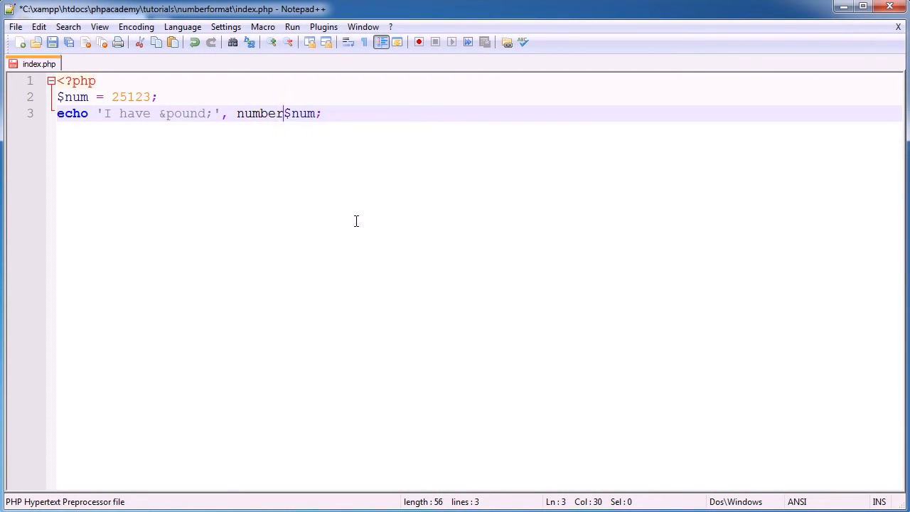
type("_format")
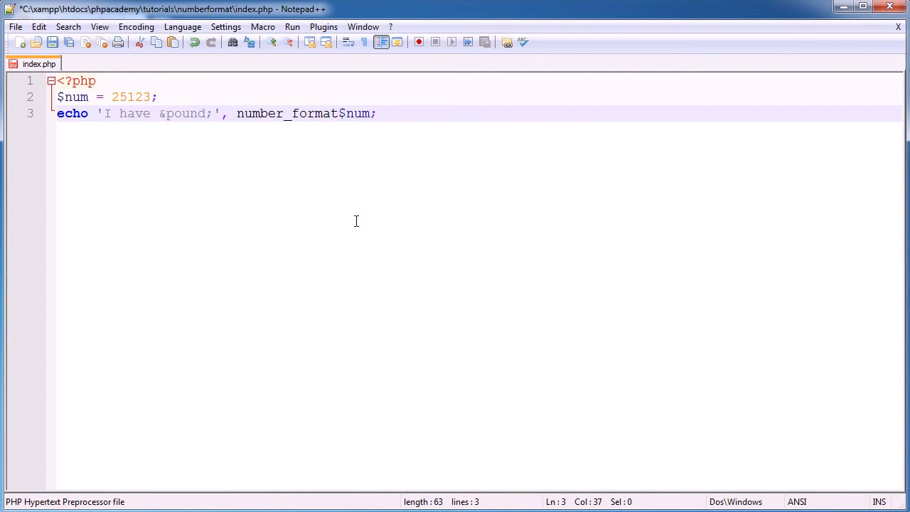
type("($num)")
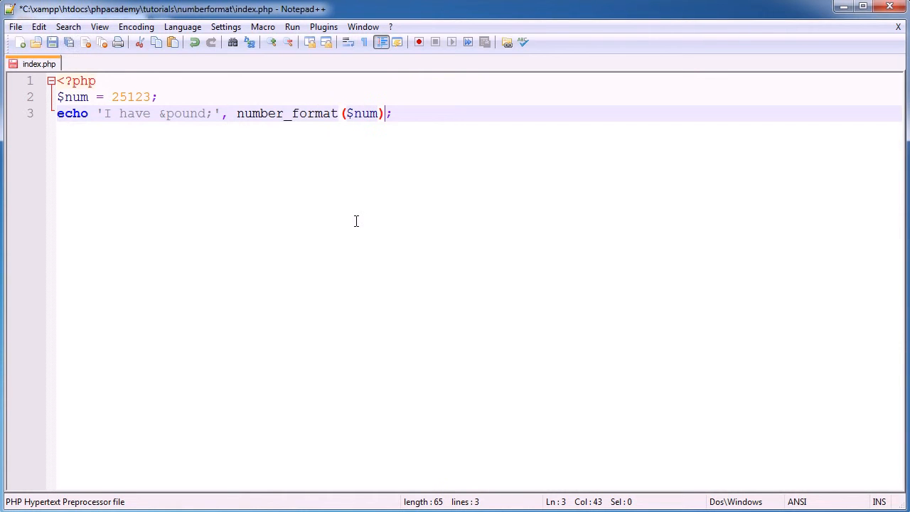
key("ctrl+s")
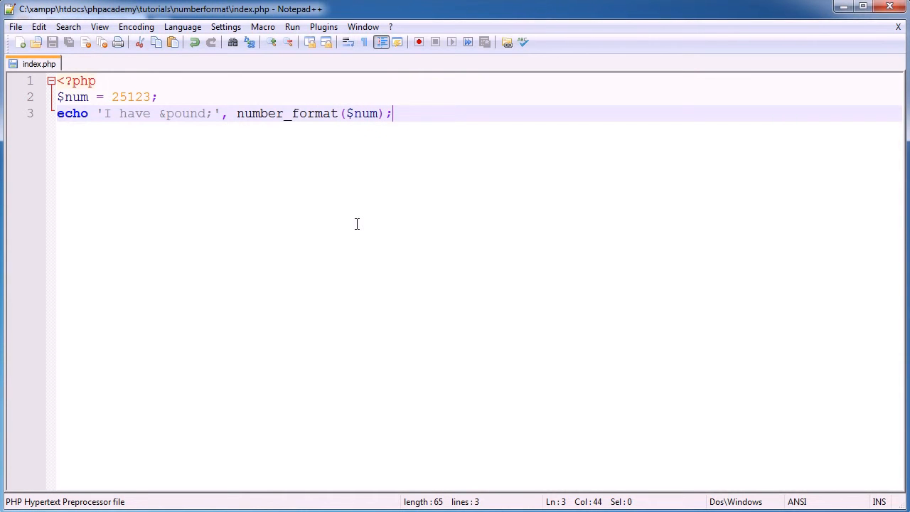
mouse_move(290, 430)
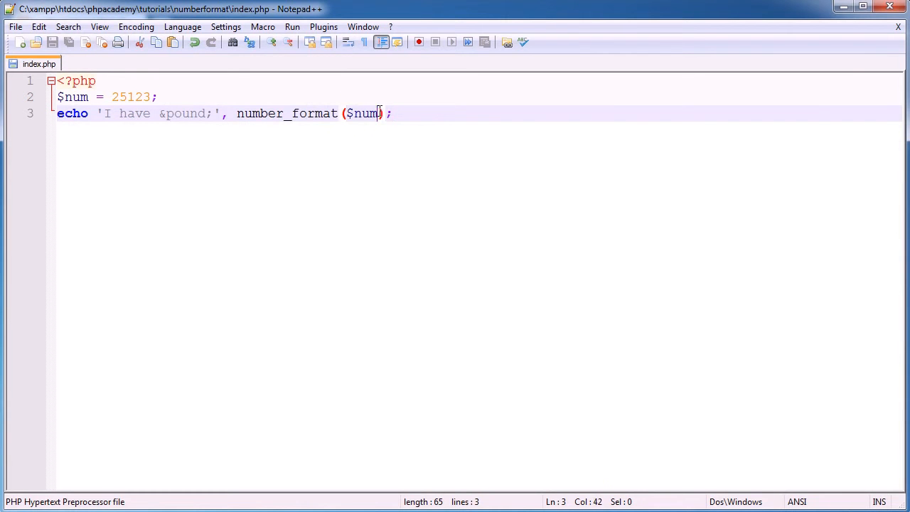
double_click(361, 113)
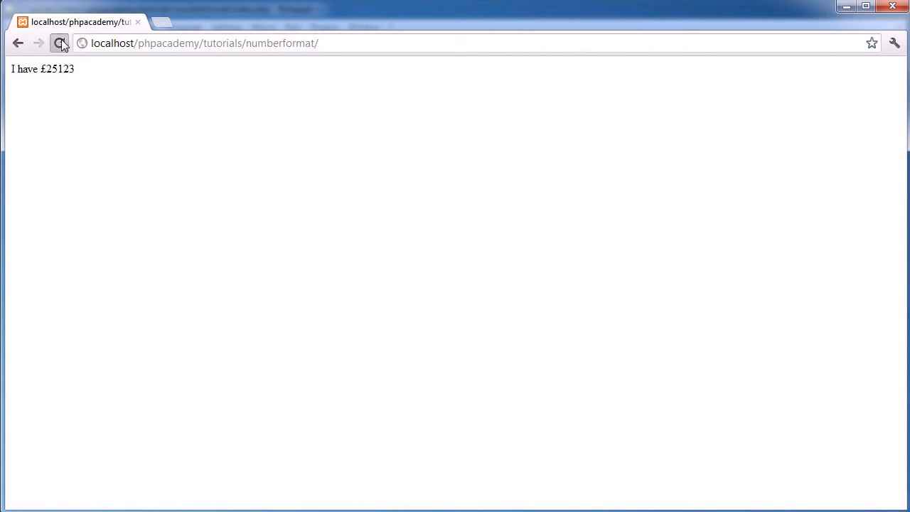
Reload the localhost numberformat page to run the updated script.
left_click(60, 43)
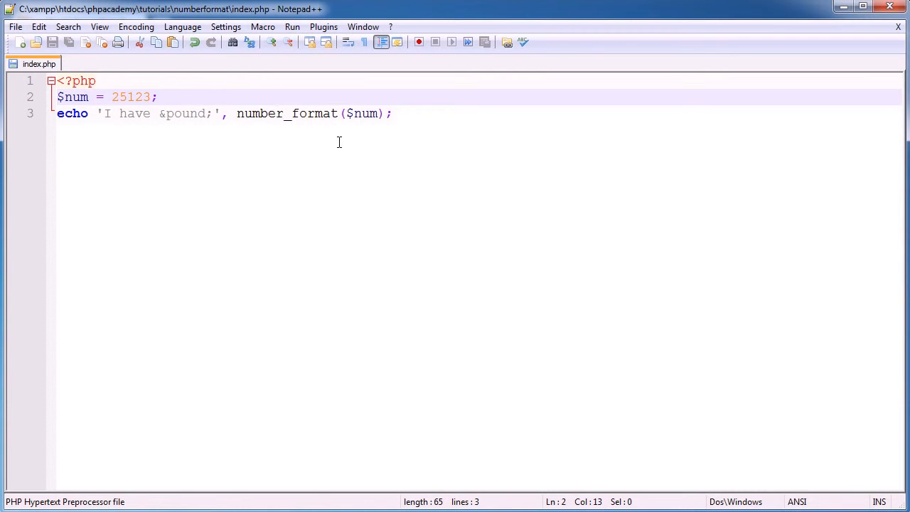
Extend $num to the larger decimal value 25123567.1234567.
type("567")
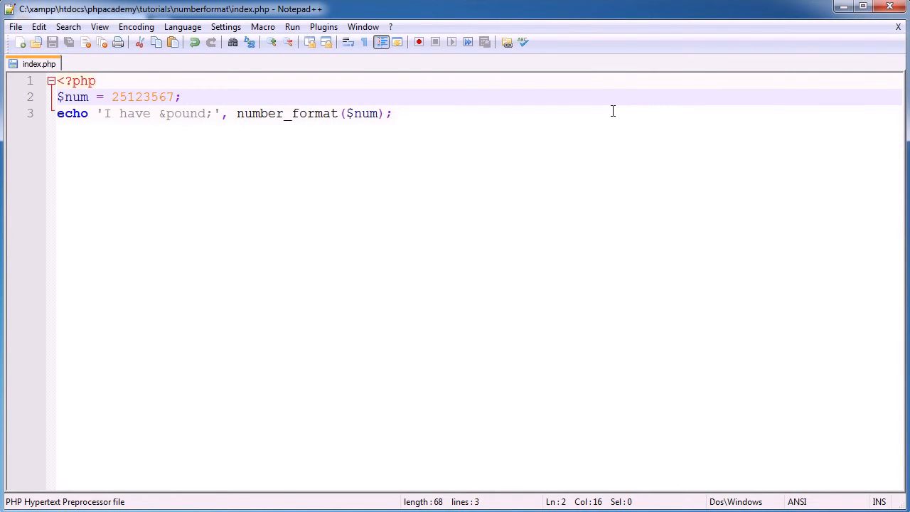
type(".")
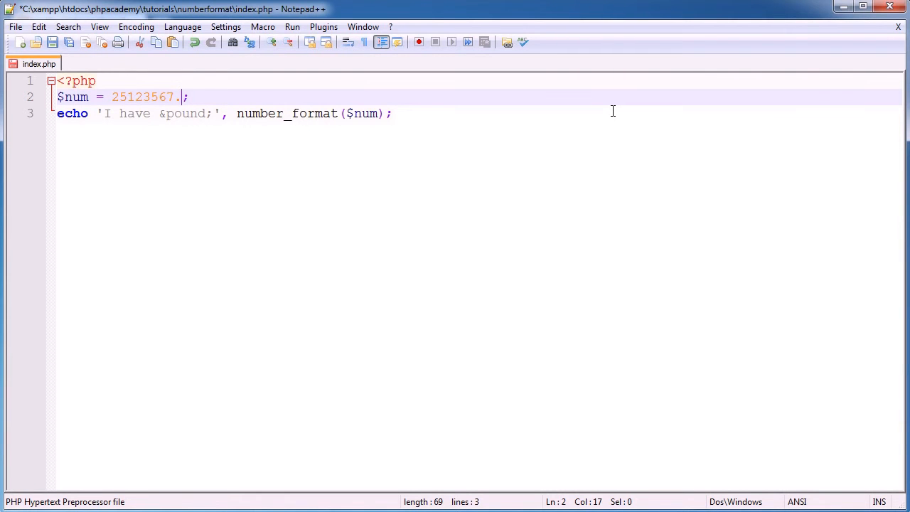
type("123")
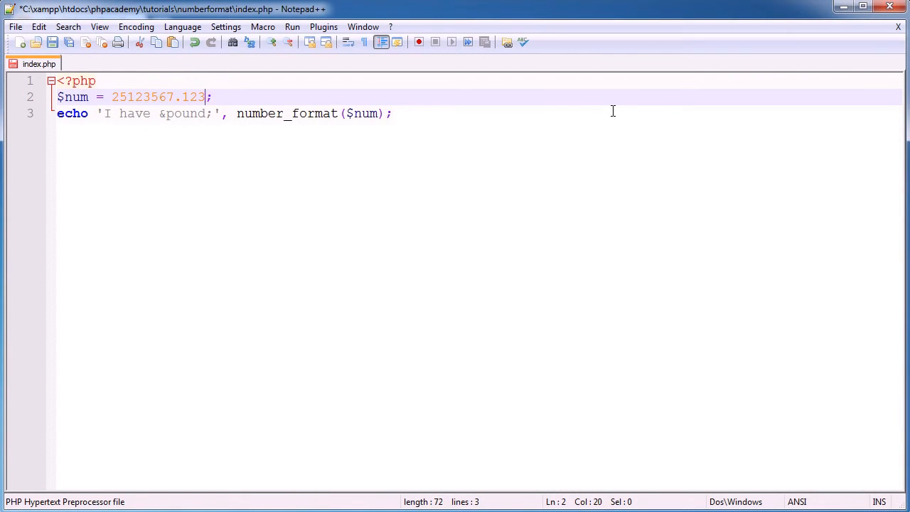
type("4567")
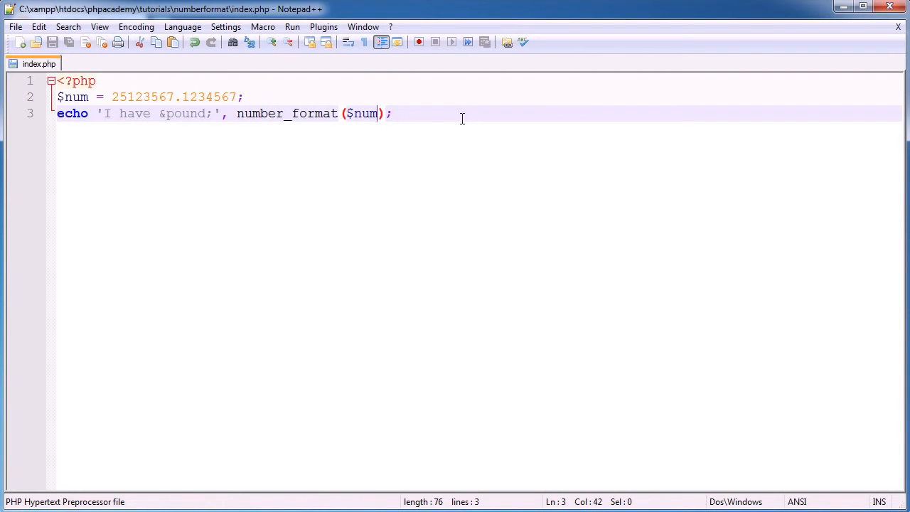
Add a decimals argument to number_format, trying 3 then settling on 2, and save.
type(",")
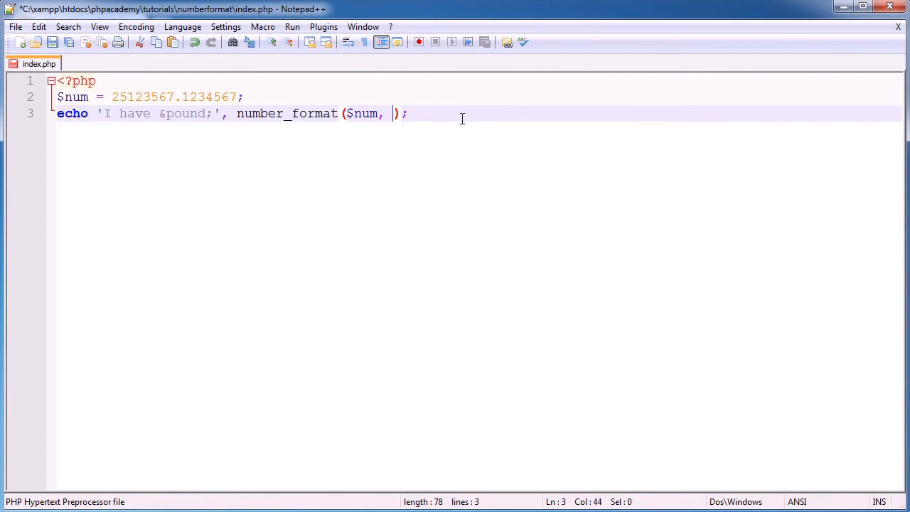
type("3")
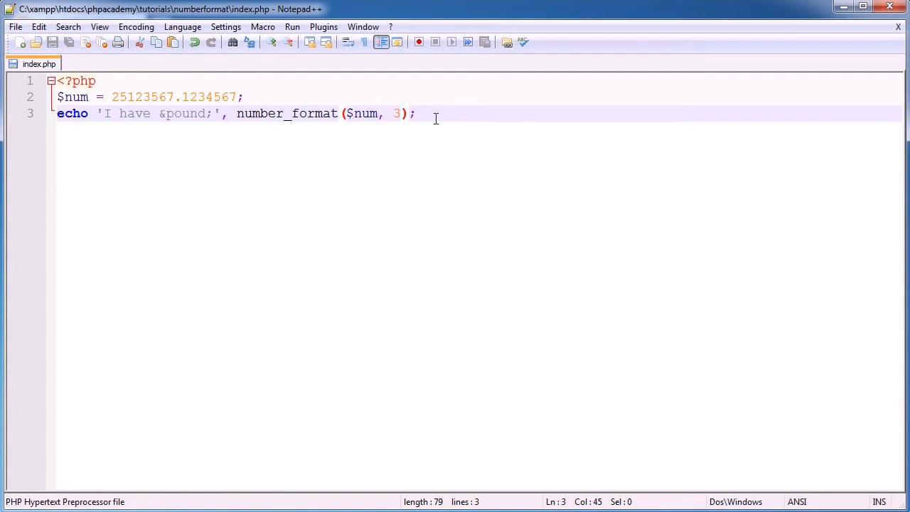
double_click(142, 97)
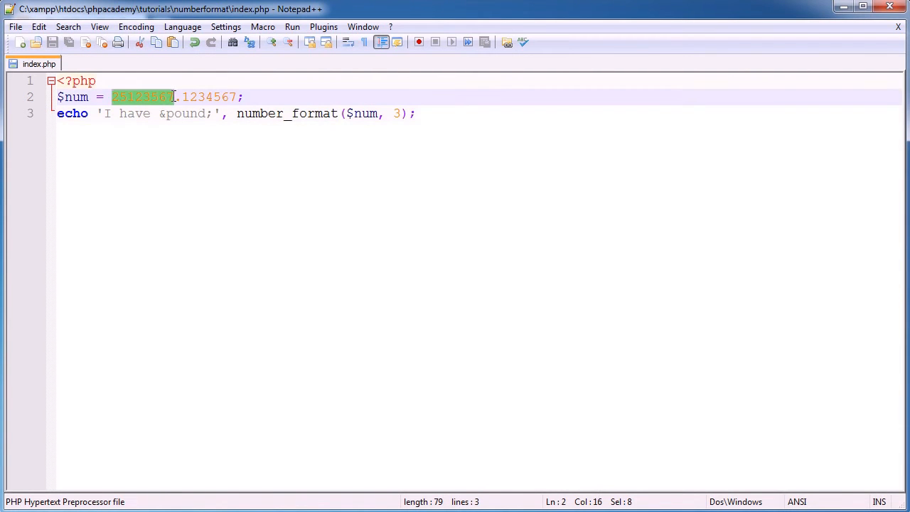
left_click(245, 97)
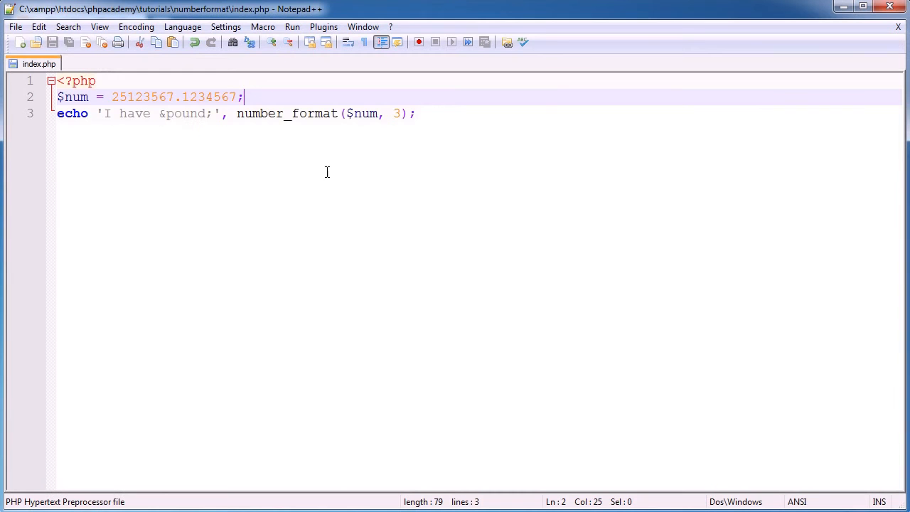
type("q")
left_click(478, 114)
type("2")
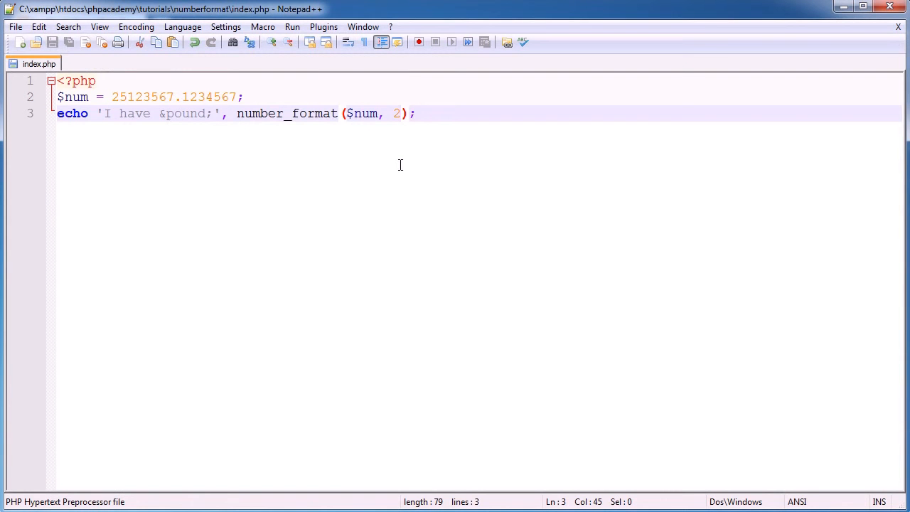
Pass ',' as decimal point and ',' as thousands separator to number_format.
type(", ''")
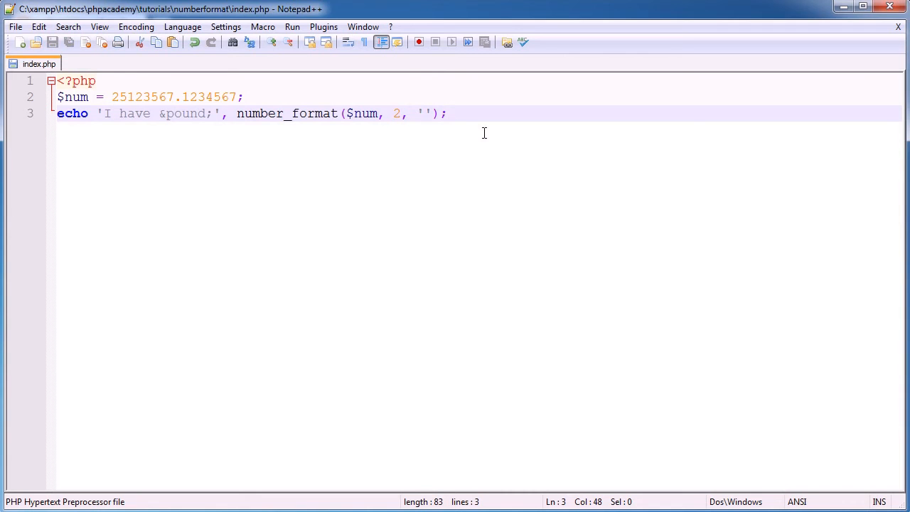
type(".")
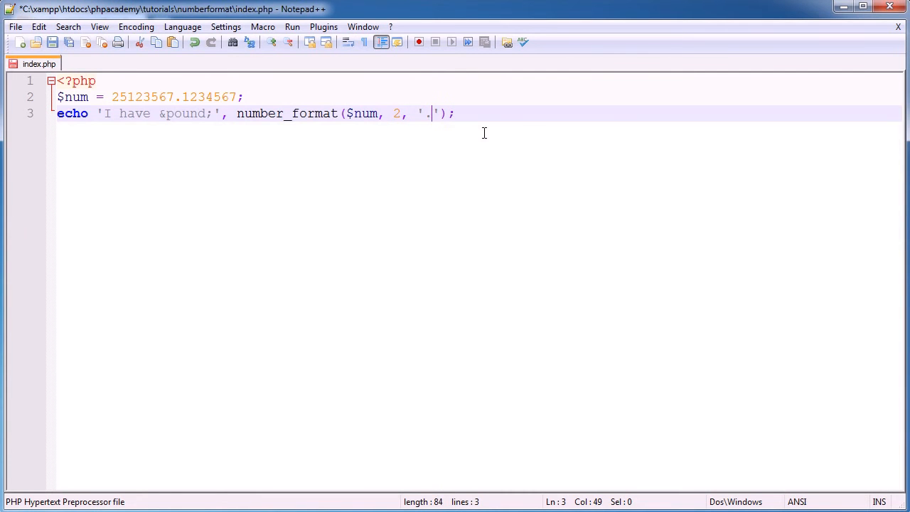
type(", ''")
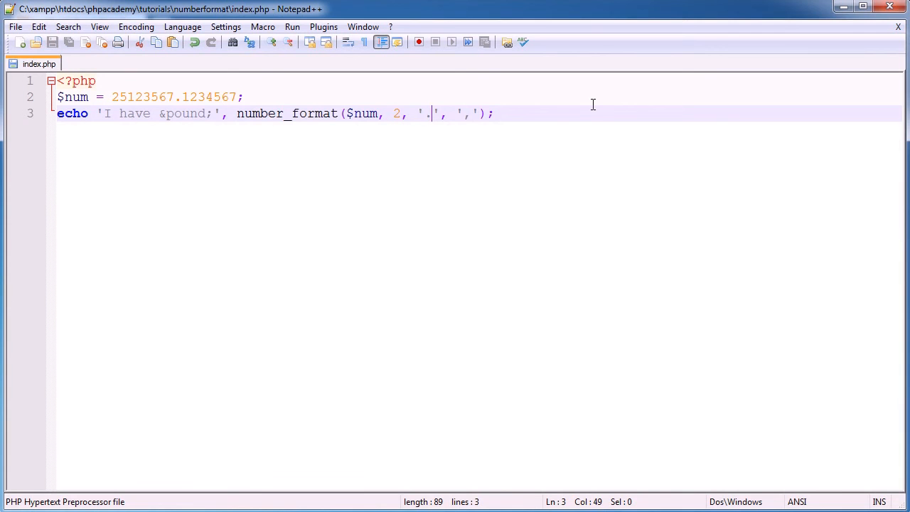
key("Backspace")
type(",")
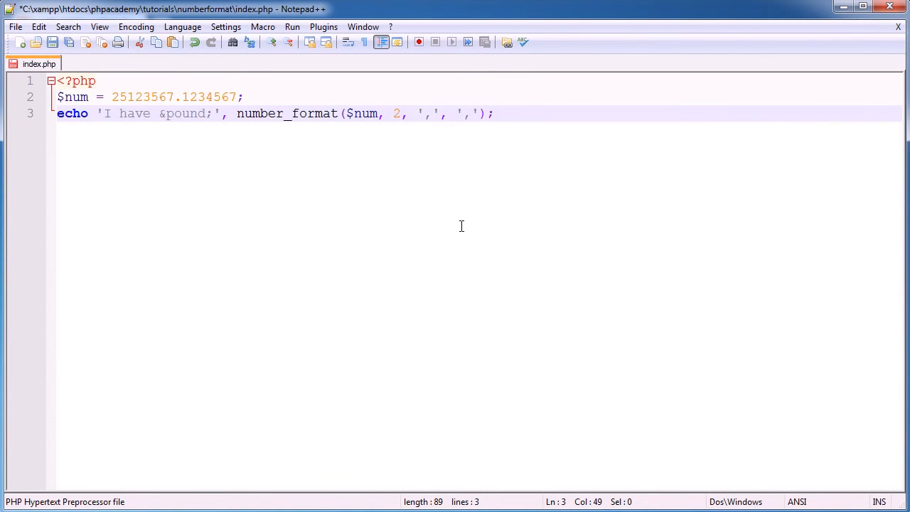
Change the thousands separator argument to a space and save index.php.
type(".")
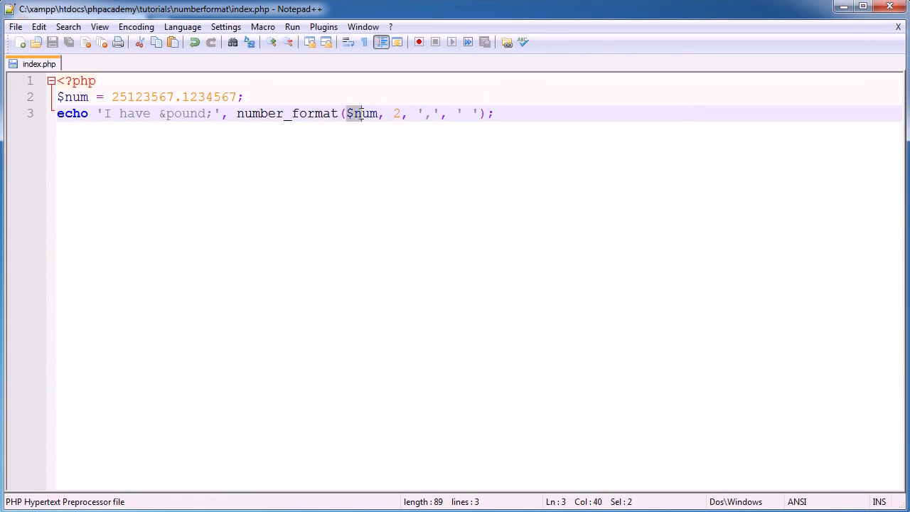
left_click(381, 114)
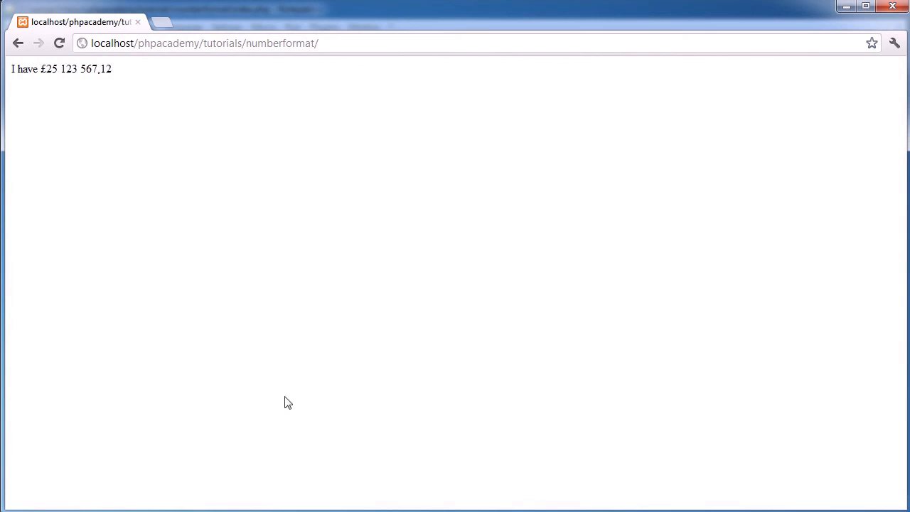
mouse_move(111, 88)
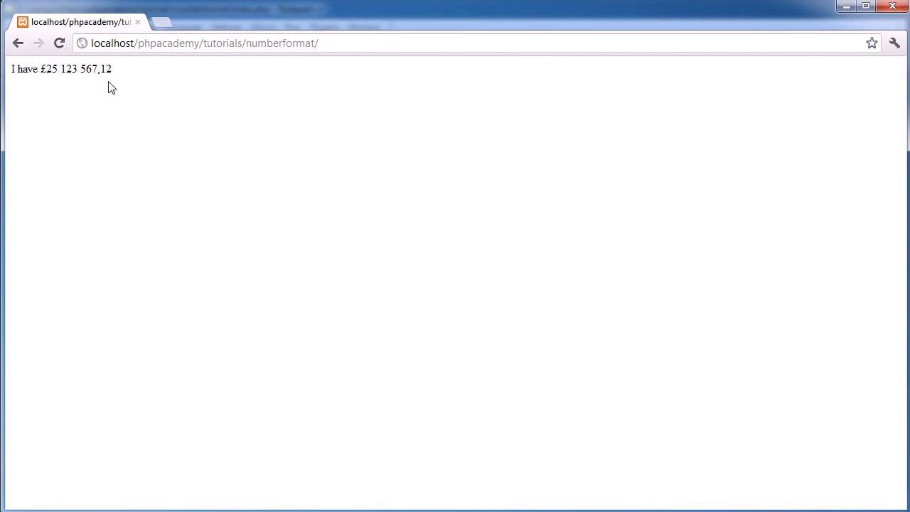